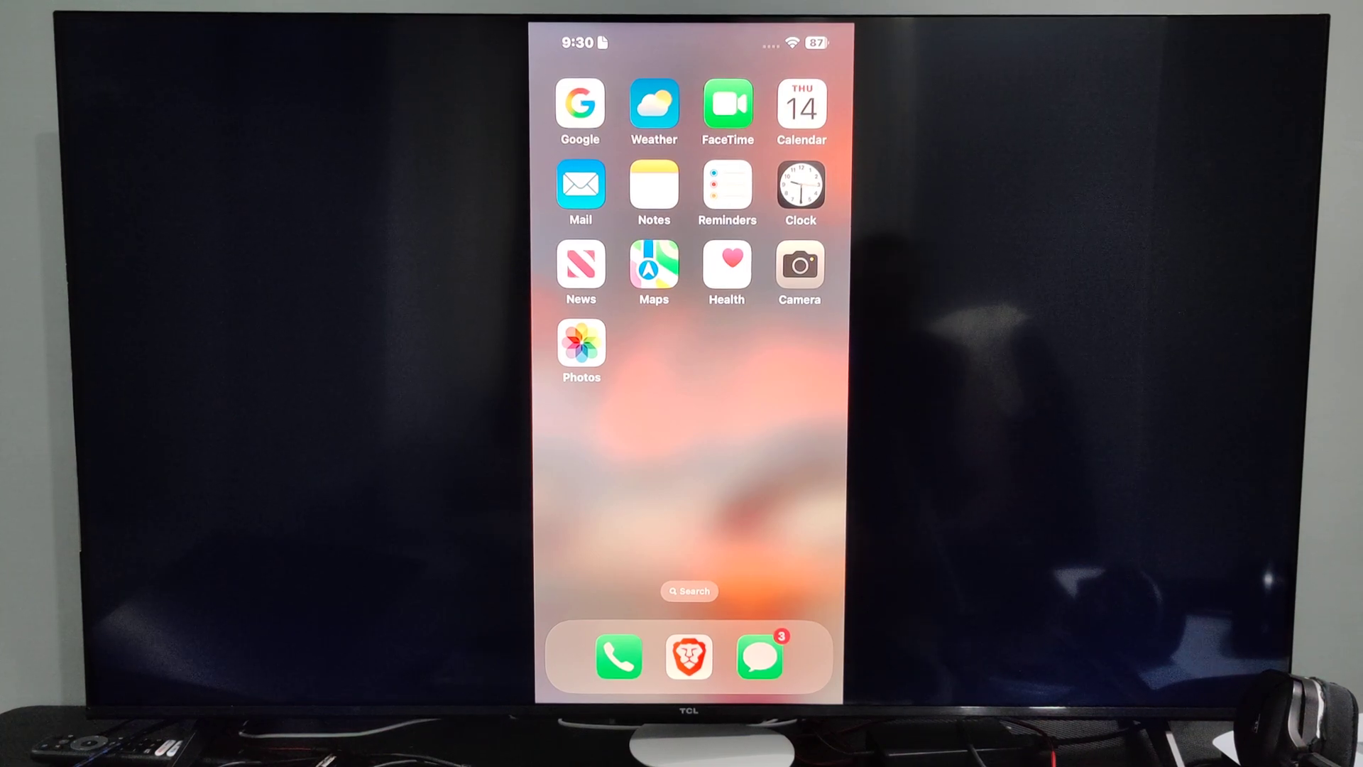
Return to the Google TV home screen and show the Your apps library.
{"action": "left_click", "coordinate": [799, 265]}
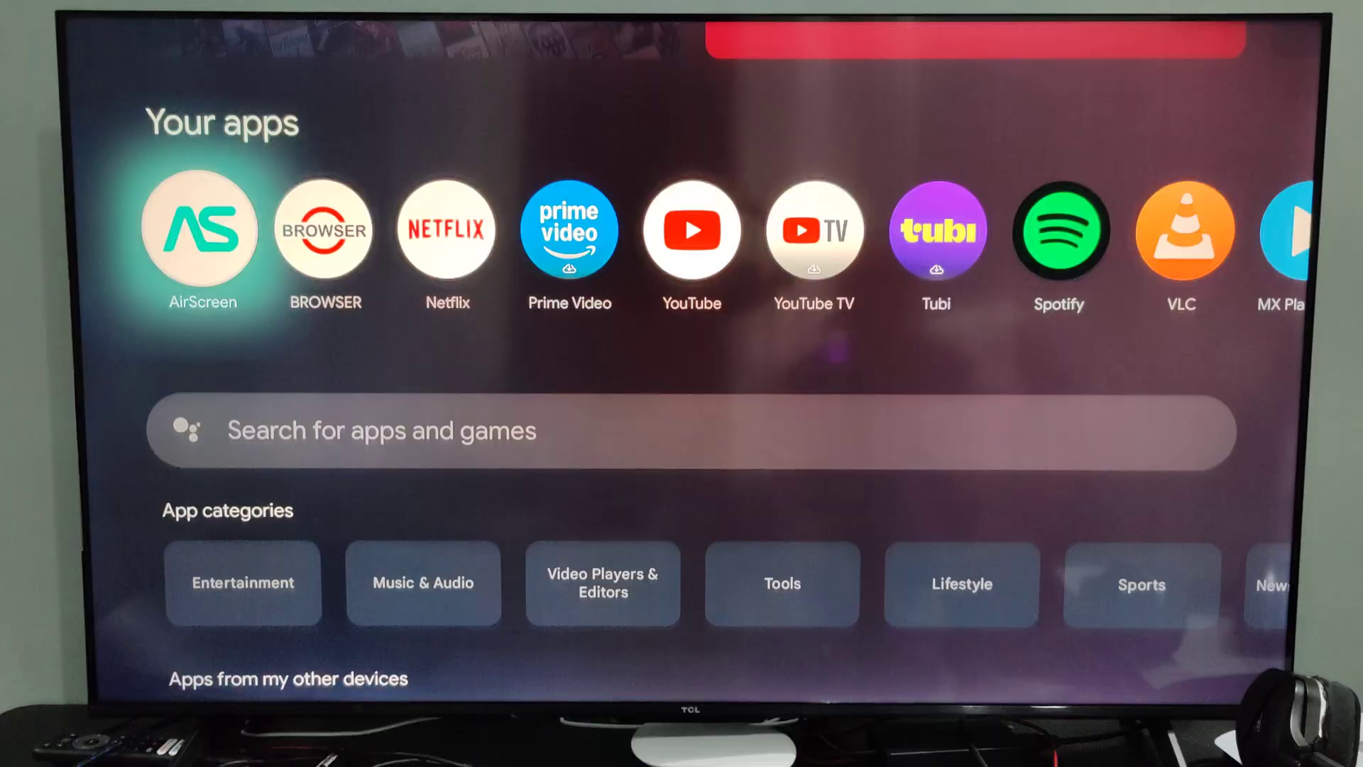
Scroll below Your apps to the 'Search for apps and games' bar and open search.
{"action": "scroll", "scroll_direction": "down", "scroll_amount": 3}
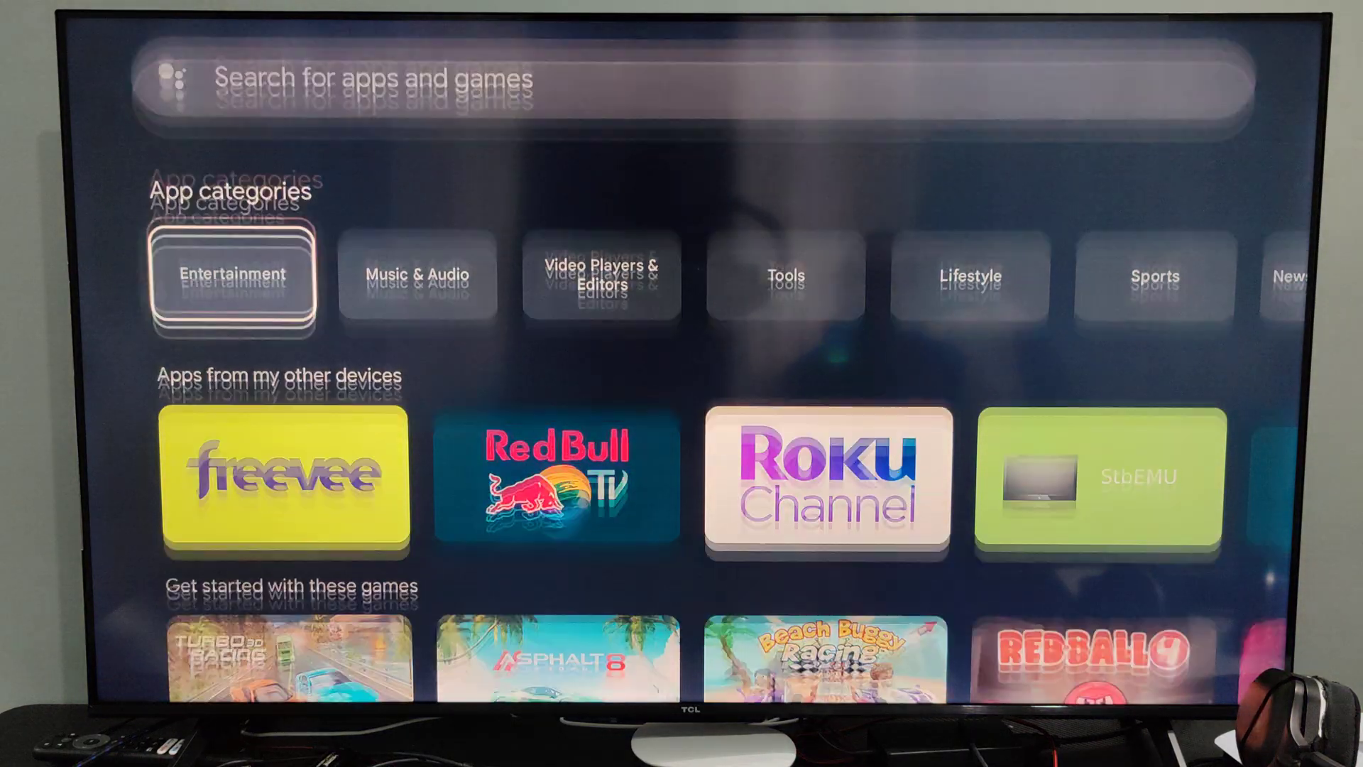
{"action": "scroll", "scroll_direction": "down", "scroll_amount": 3}
{"action": "type", "text": "a"}
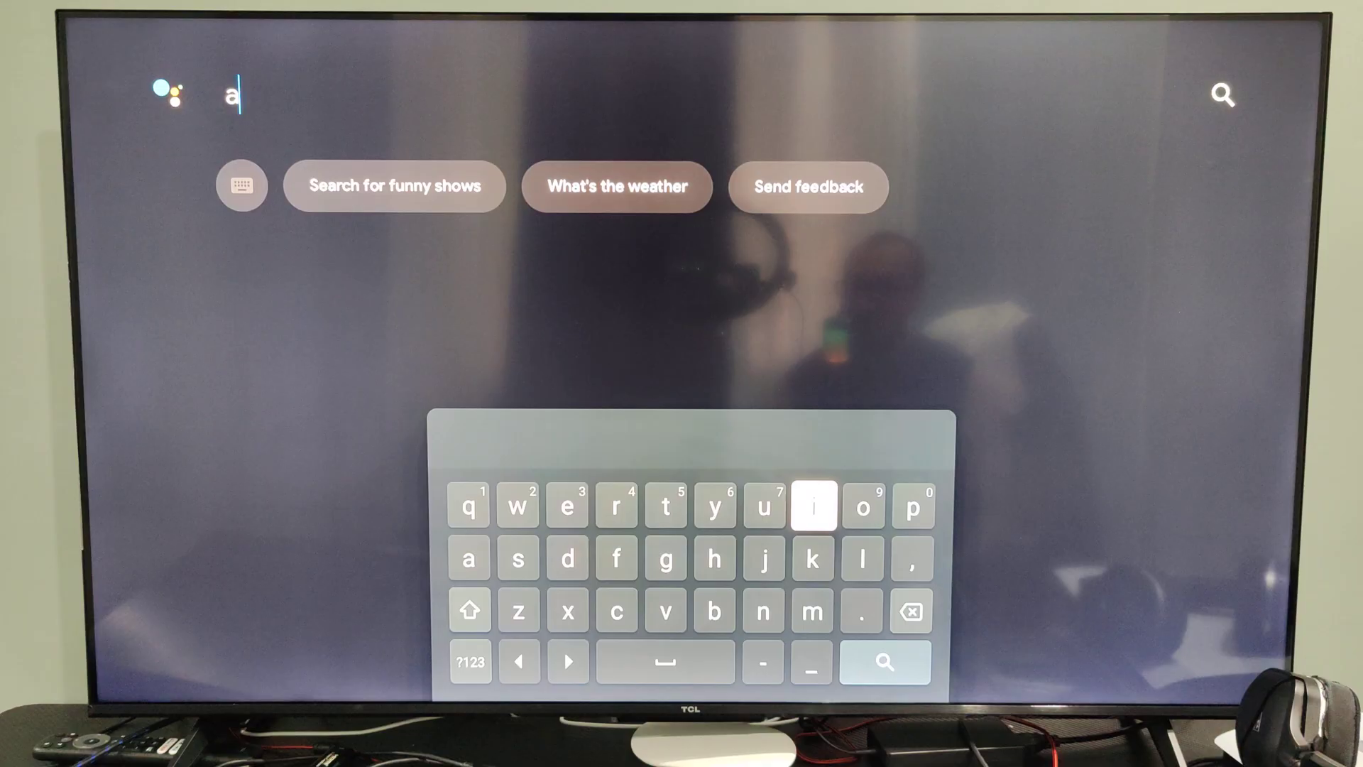
Enter 'airs' on the on-screen keyboard and search to list casting apps.
{"action": "left_click", "coordinate": [813, 506]}
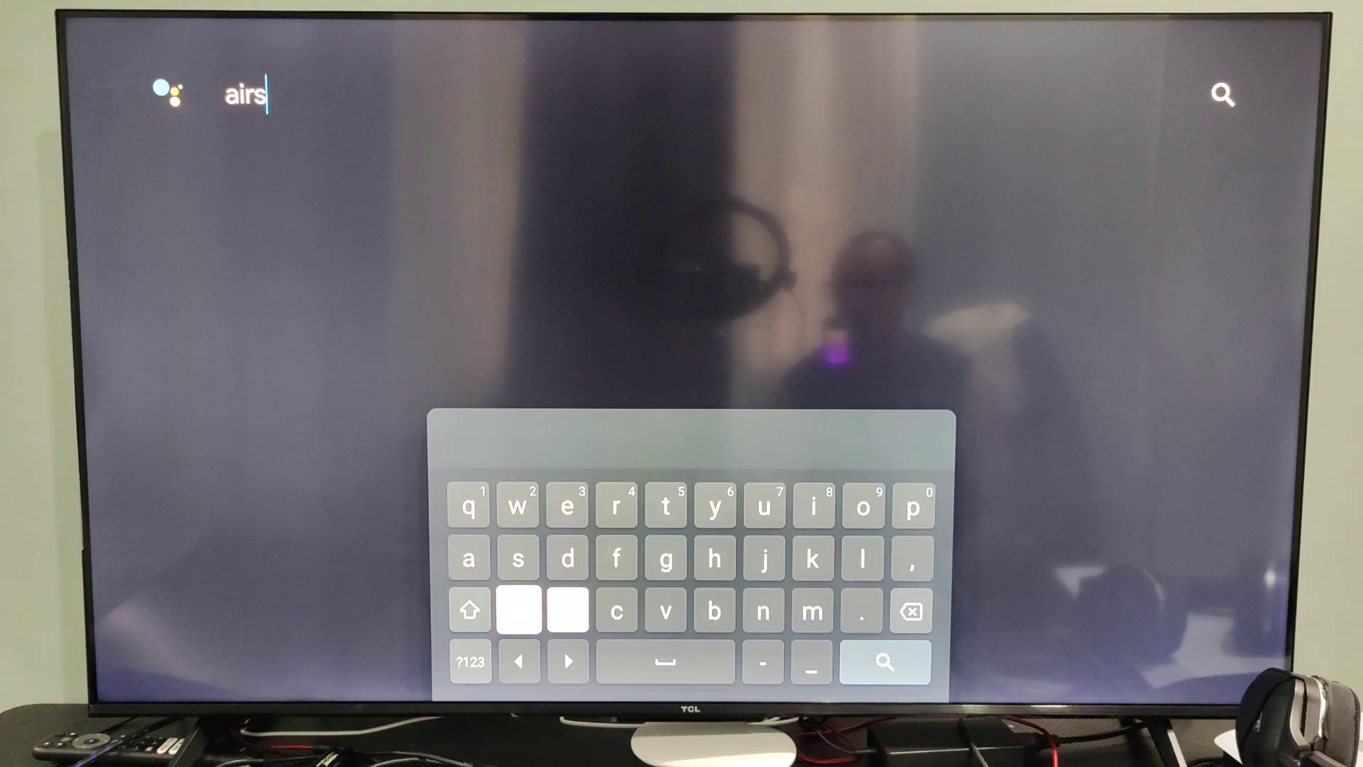
{"action": "type", "text": "cr"}
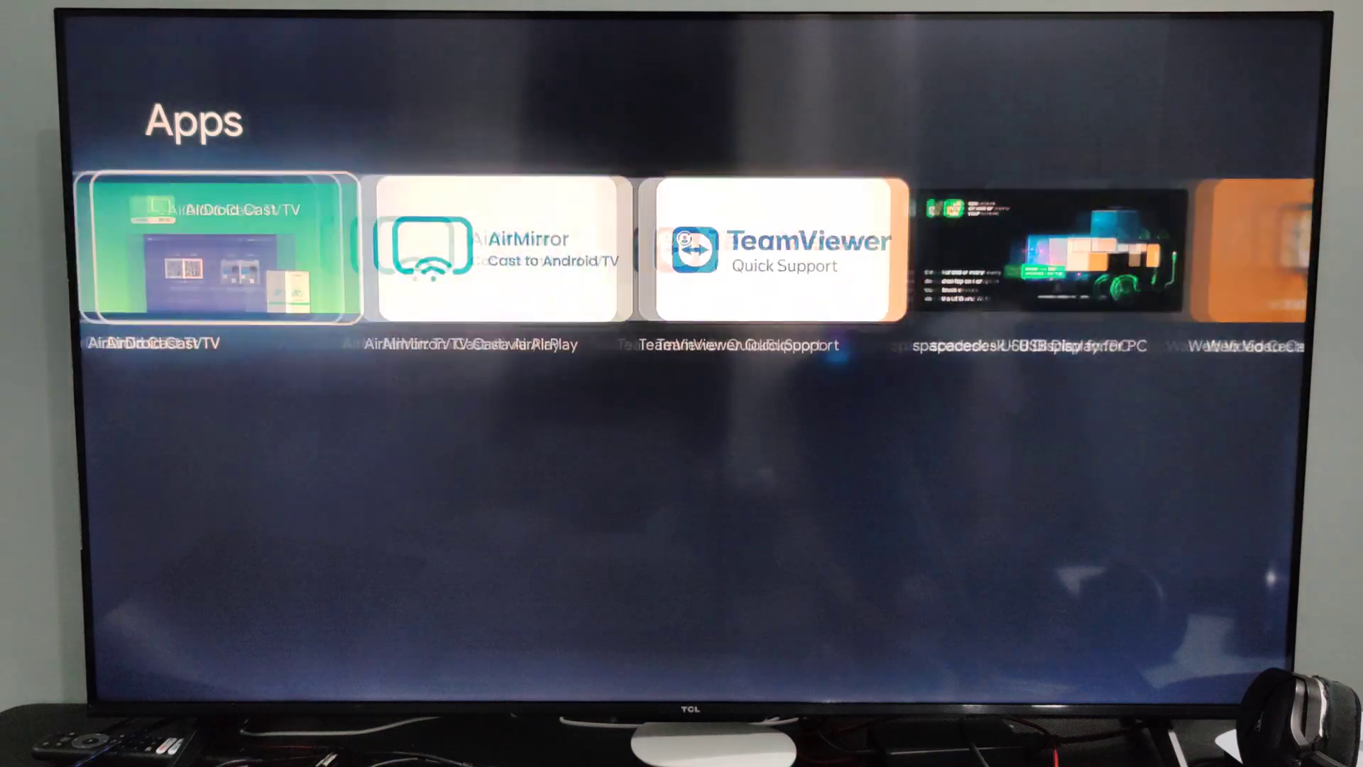
Launch 'AirScreen - AirPlay & Cast' from the Apps results to resume mirroring the iPhone.
{"action": "scroll", "scroll_direction": "left", "scroll_amount": 3}
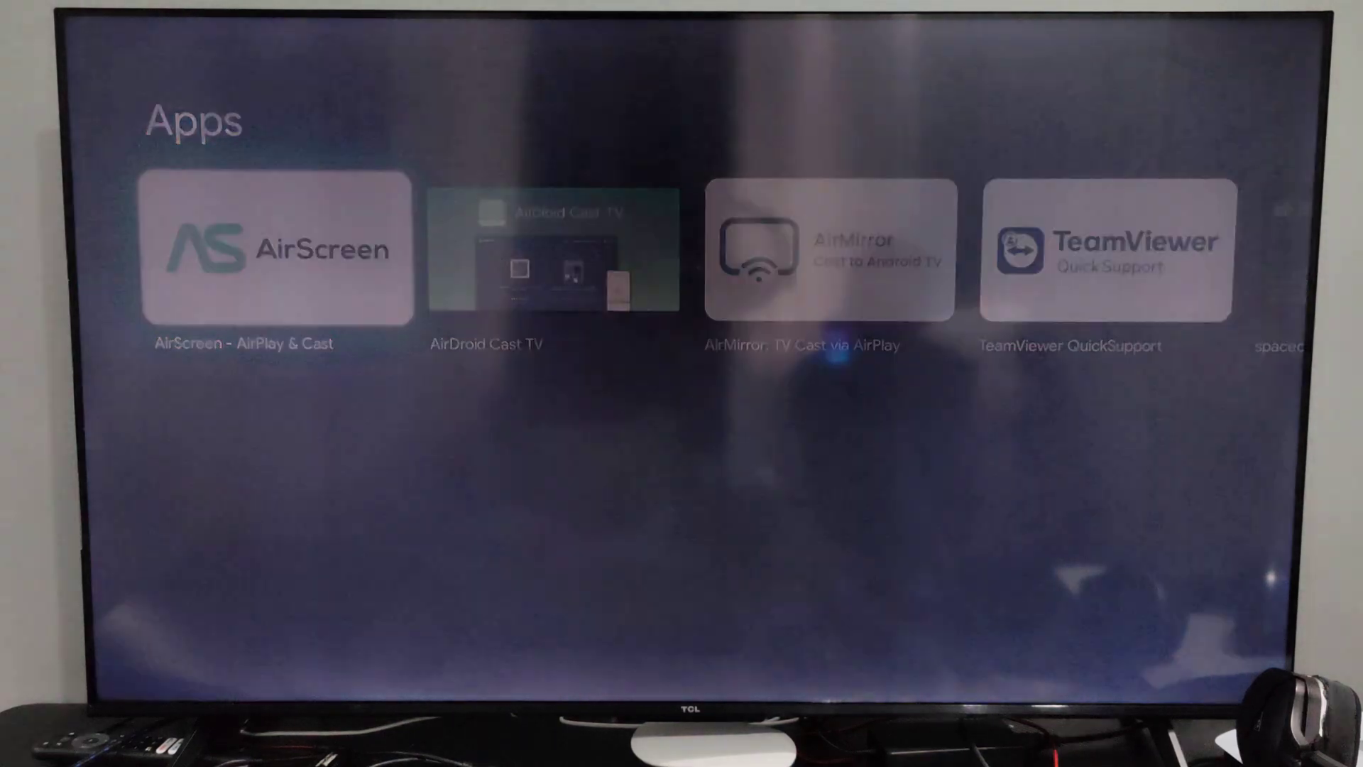
{"action": "left_click", "coordinate": [275, 250]}
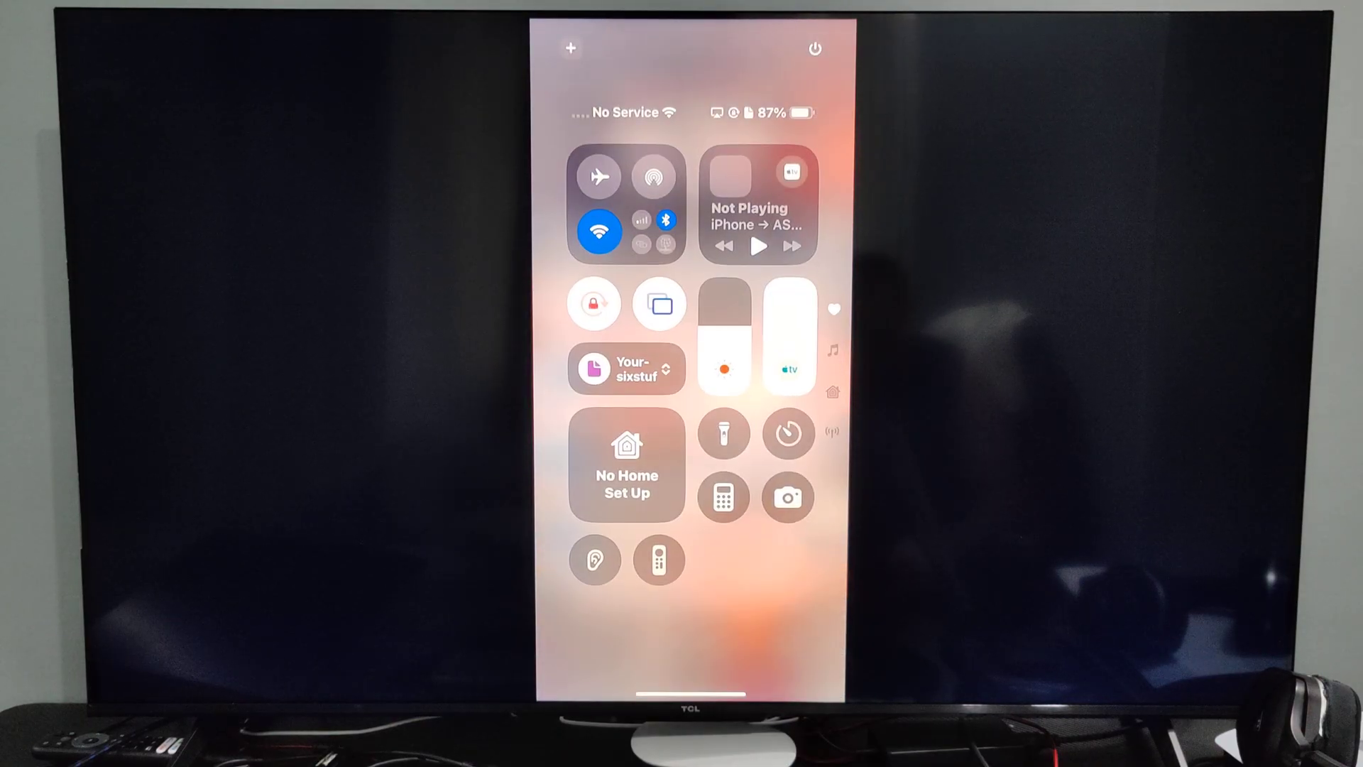
Show the Screen Mirroring list with AS-GoogleTVStreamer [AirPlay] checked.
{"action": "left_click", "coordinate": [659, 303]}
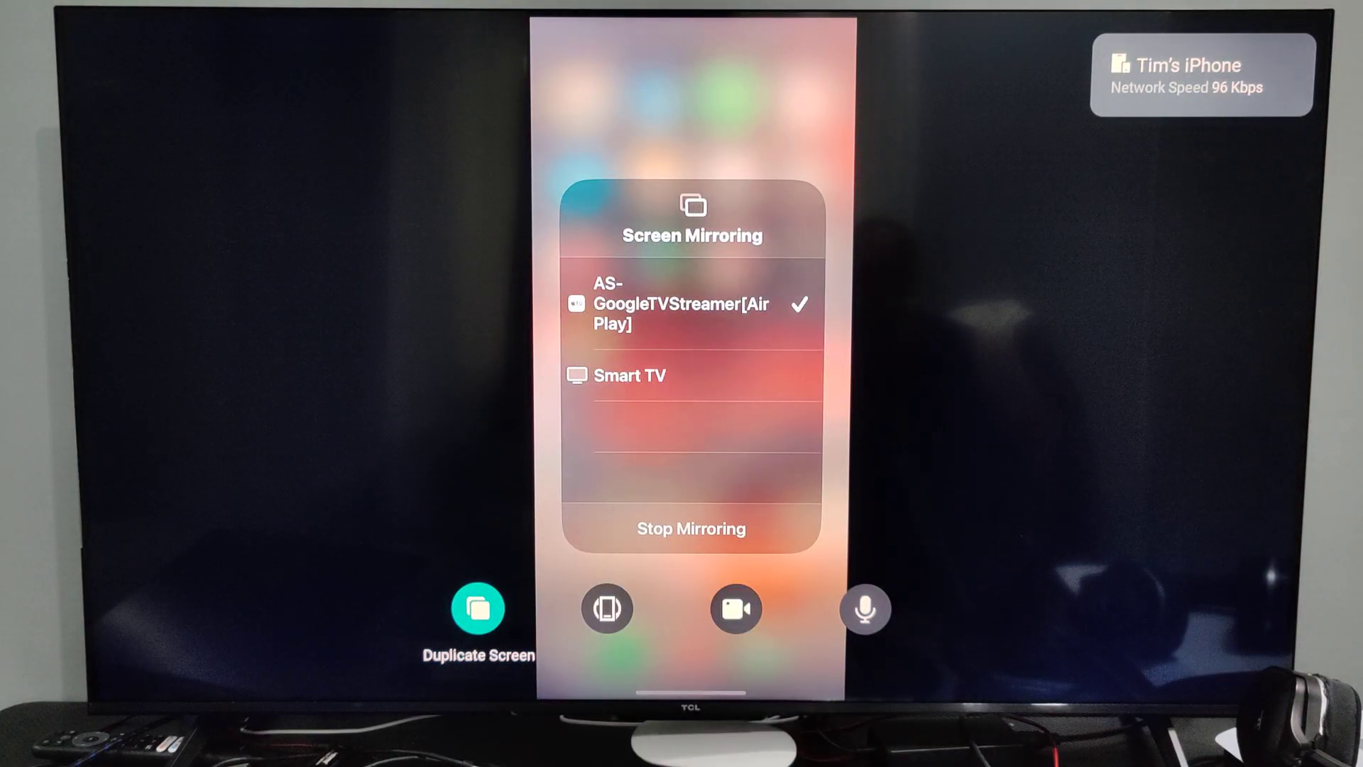
Browse Duplicate Screen, Forced Rotation and Audio Recording, then enable Forced Rotation.
{"action": "left_click", "coordinate": [607, 608]}
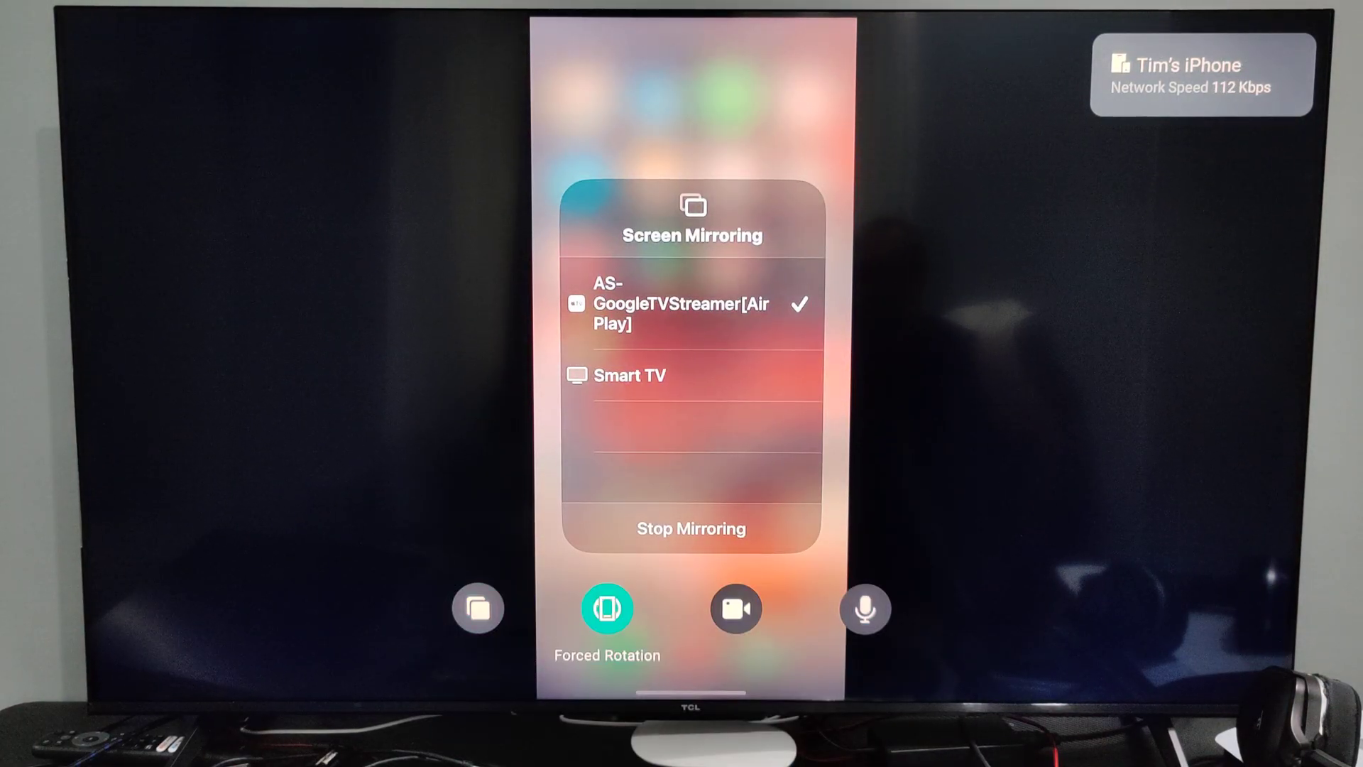
{"action": "left_click", "coordinate": [864, 608]}
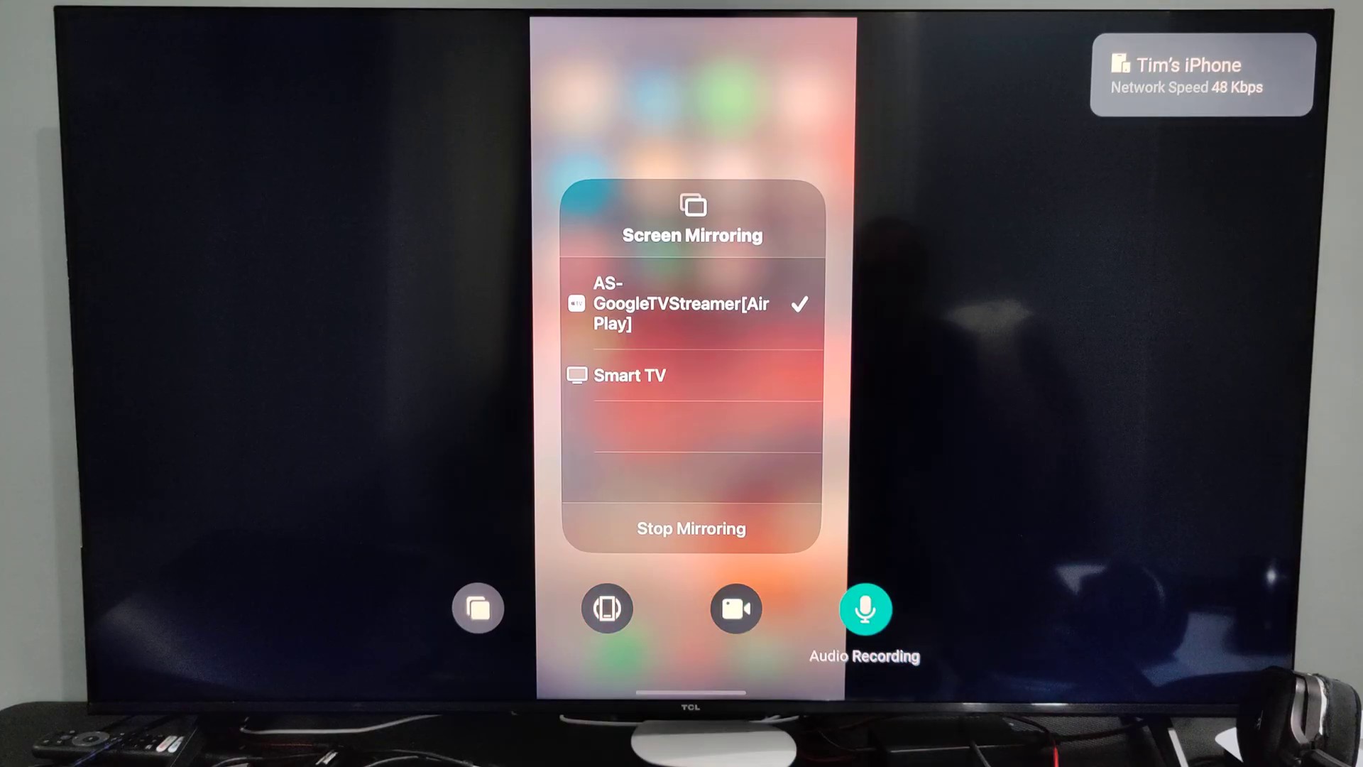
{"action": "left_click", "coordinate": [477, 609]}
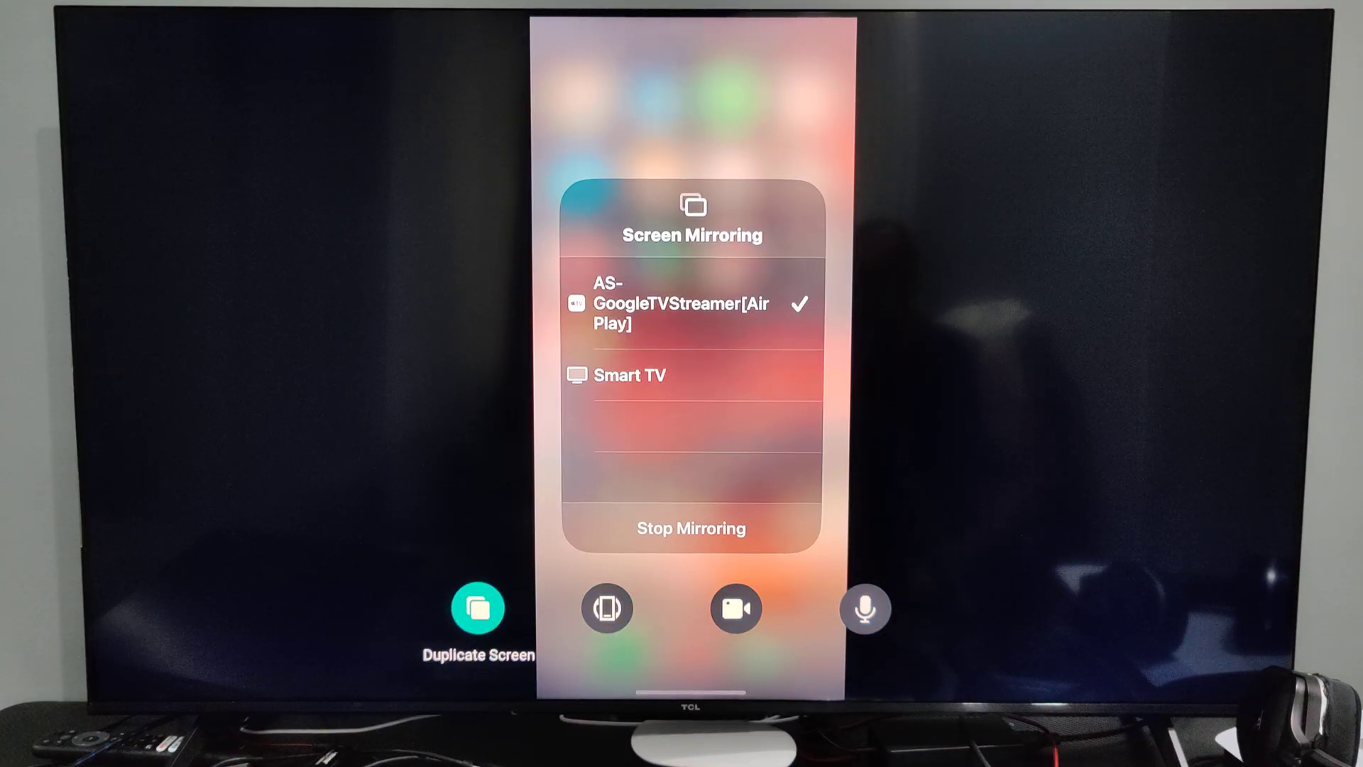
{"action": "left_click", "coordinate": [607, 608]}
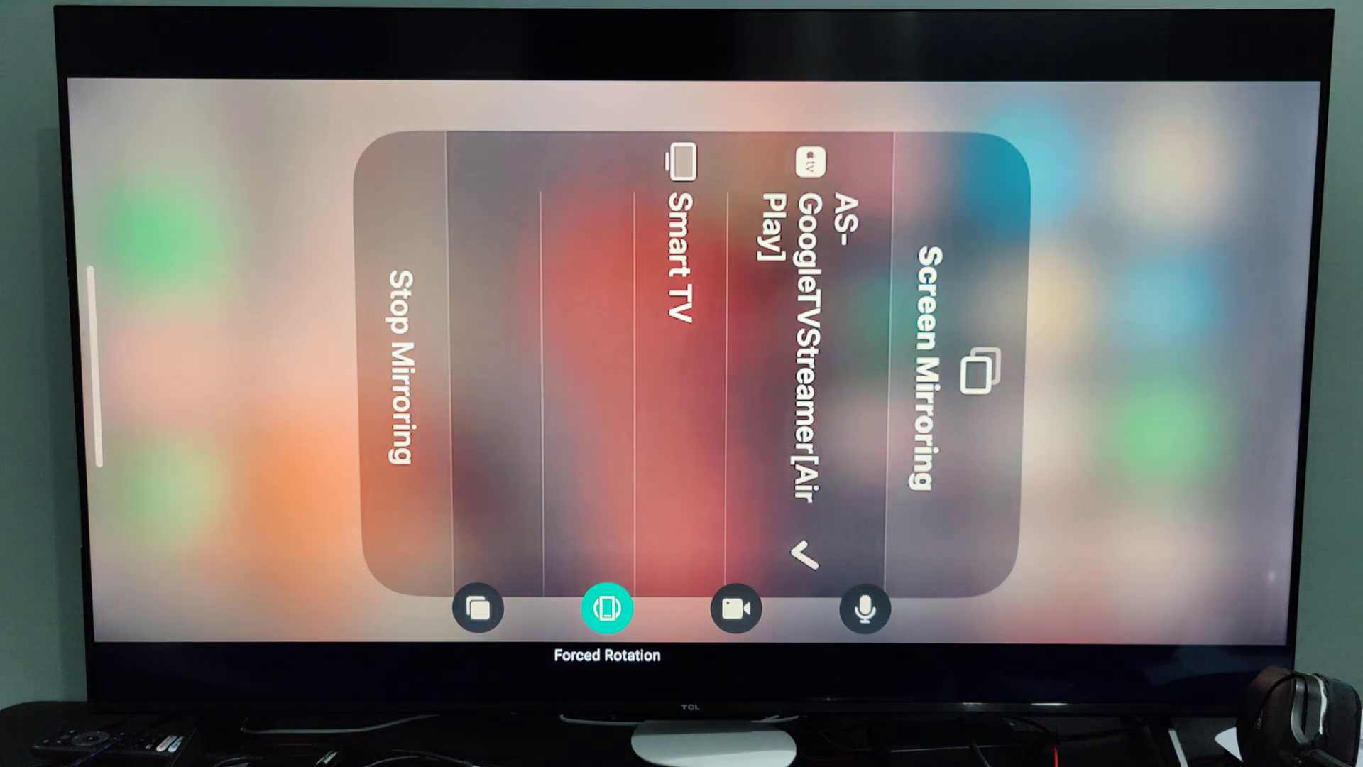